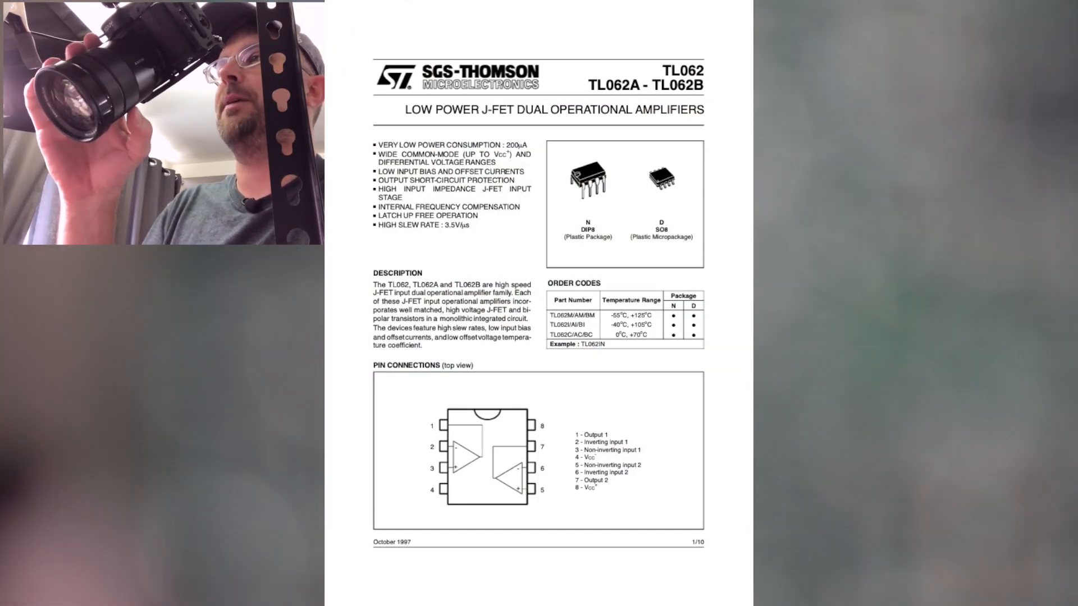
scroll(down, 3)
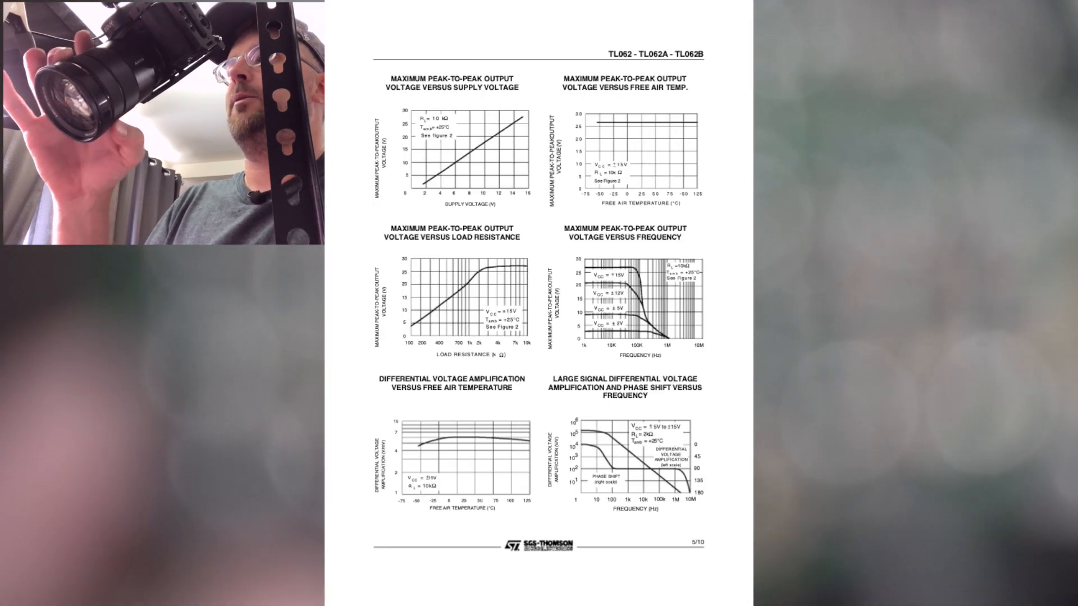